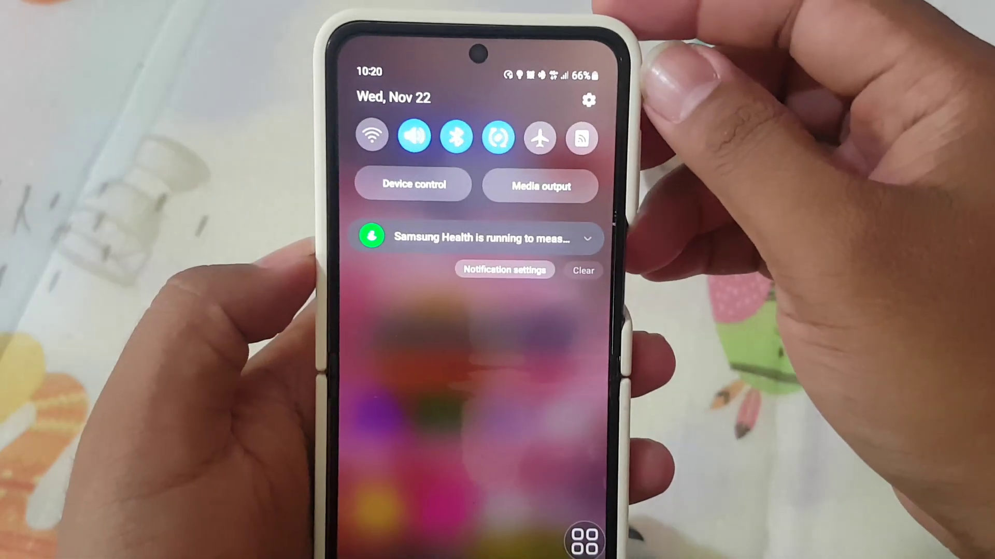
# Open the phone's Settings from the notification panel gear icon.
pyautogui.click(588, 101)
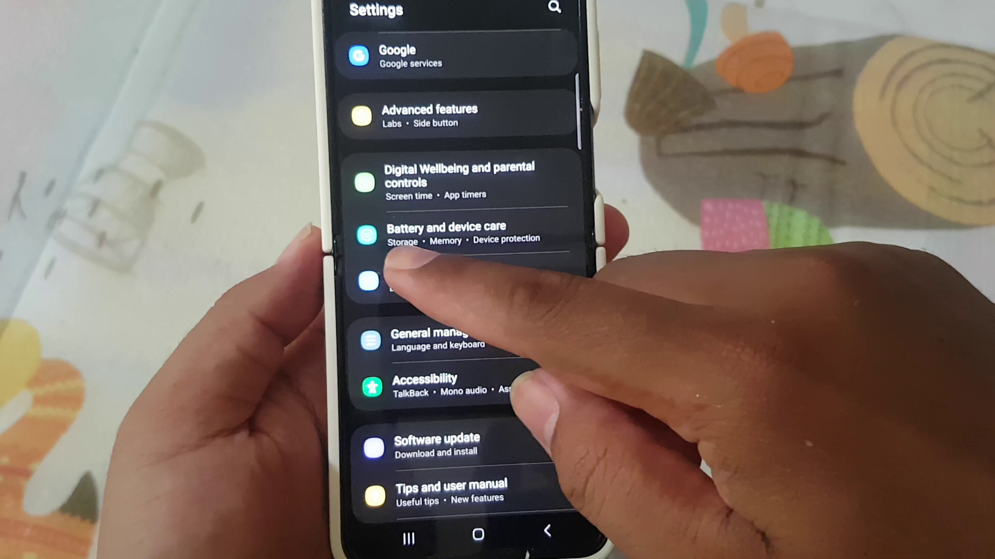
# Open Battery and device care to reach Phone Diagnostics in Samsung Members.
pyautogui.click(445, 234)
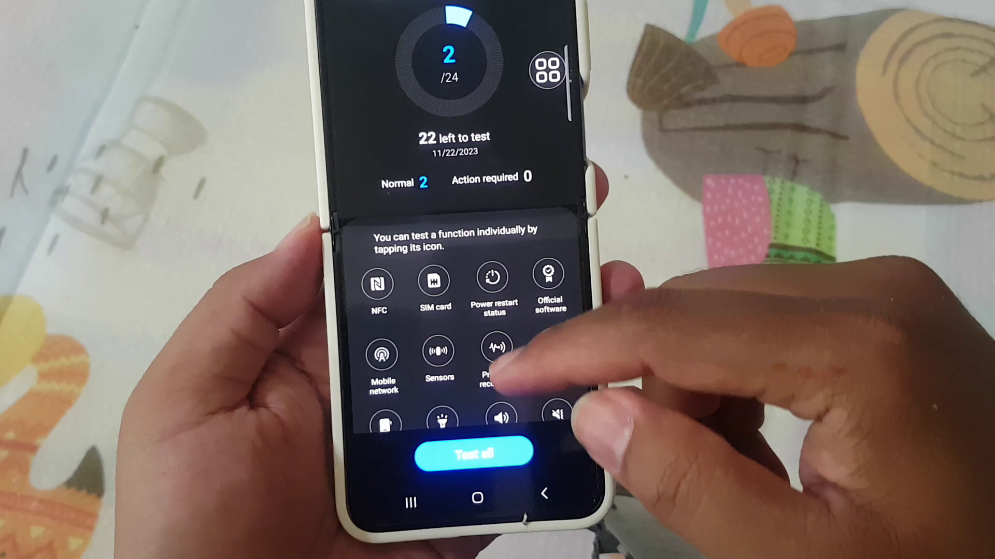
# Start the Mic test and allow audio recording 'While using the app' for Microphone 1.
pyautogui.scroll(-3)
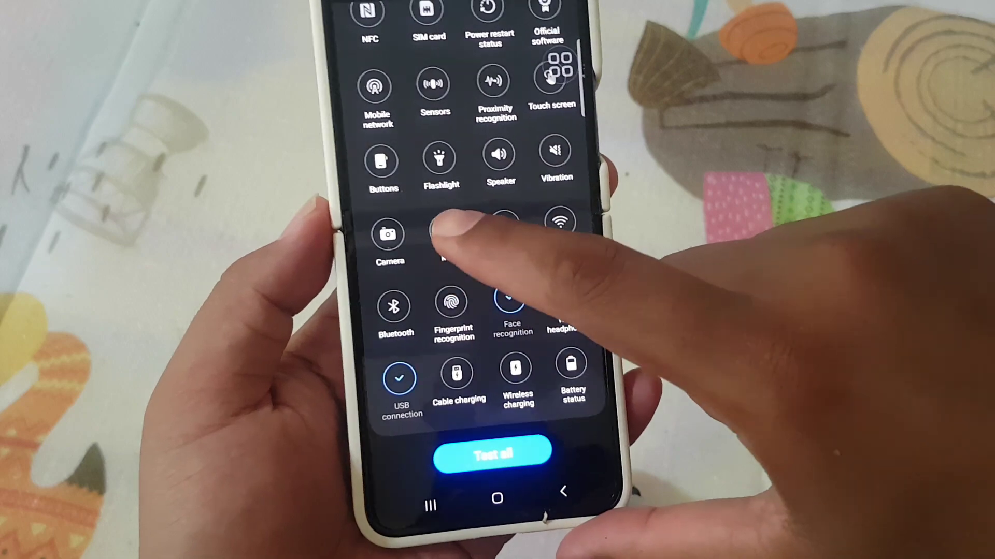
pyautogui.click(442, 236)
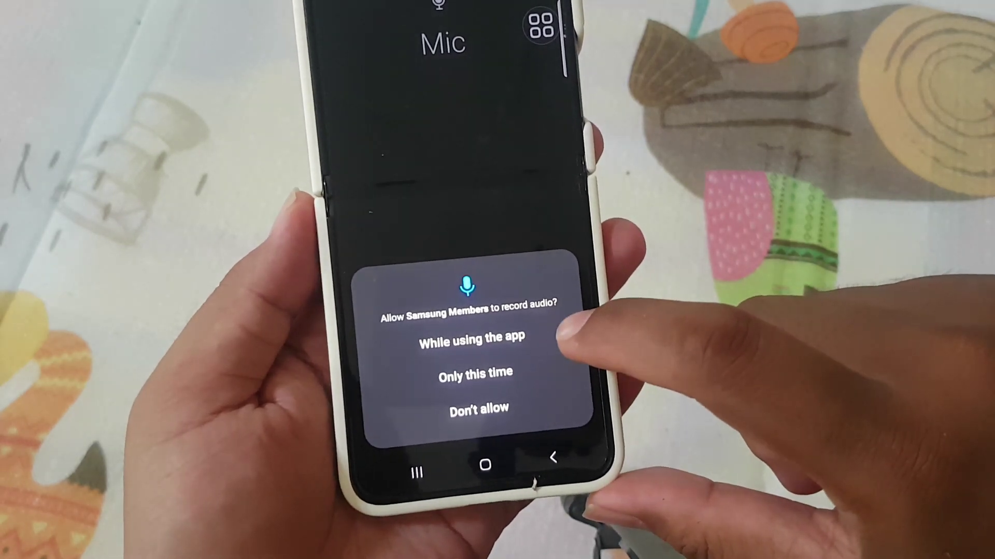
pyautogui.click(470, 341)
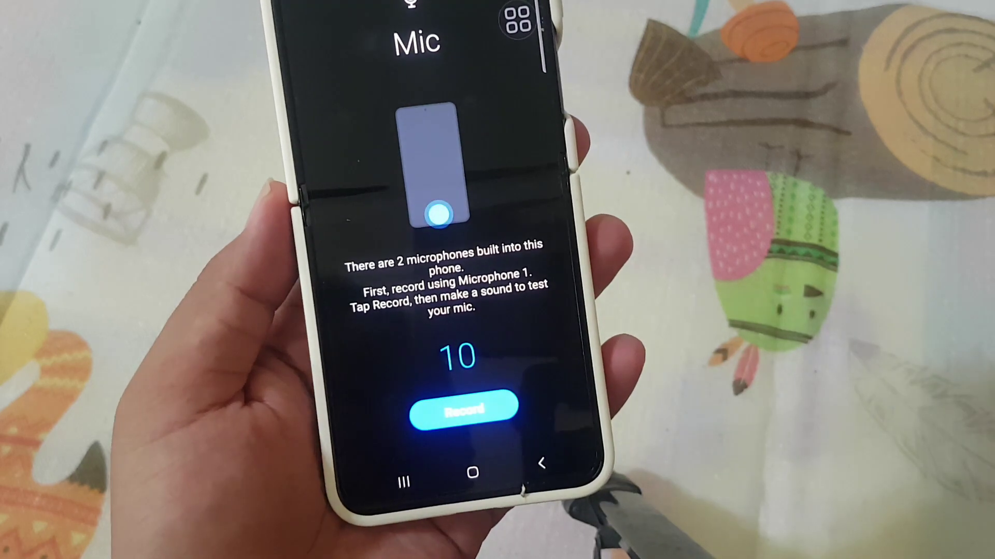